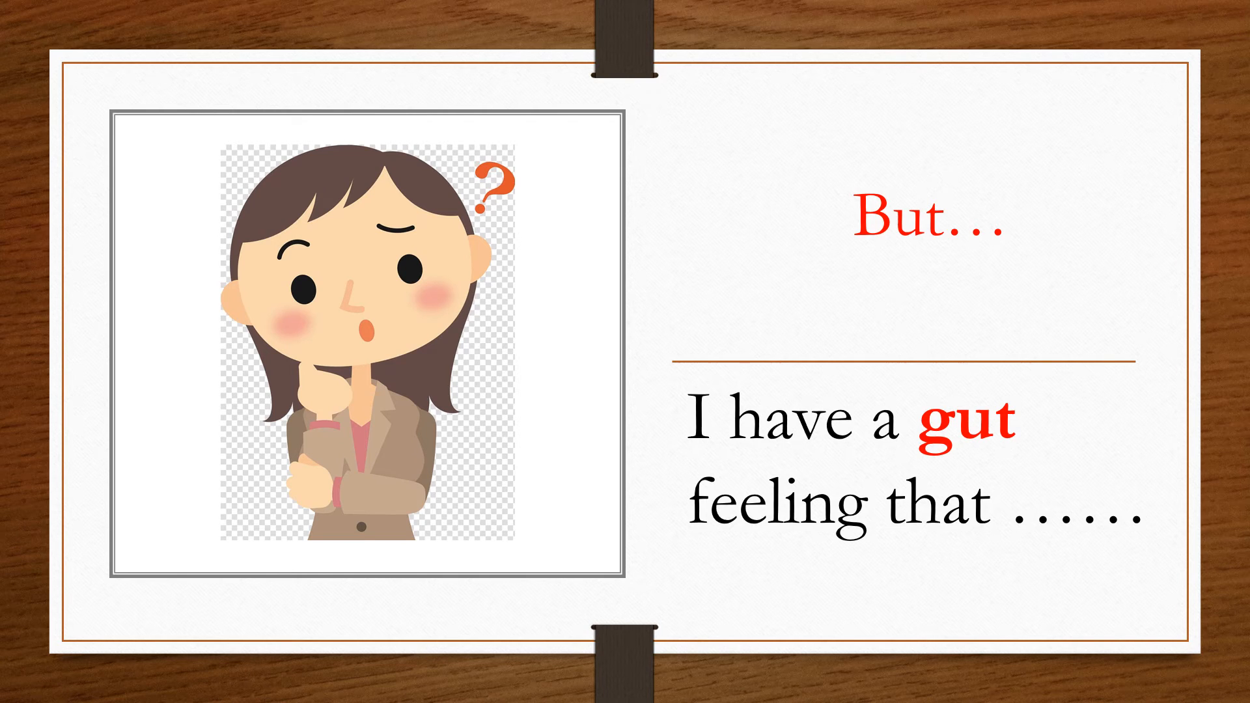
- Advance from the gut feeling slide through the 'It reads put' slide to the blank framed slide
{"action": "key", "text": "Right"}
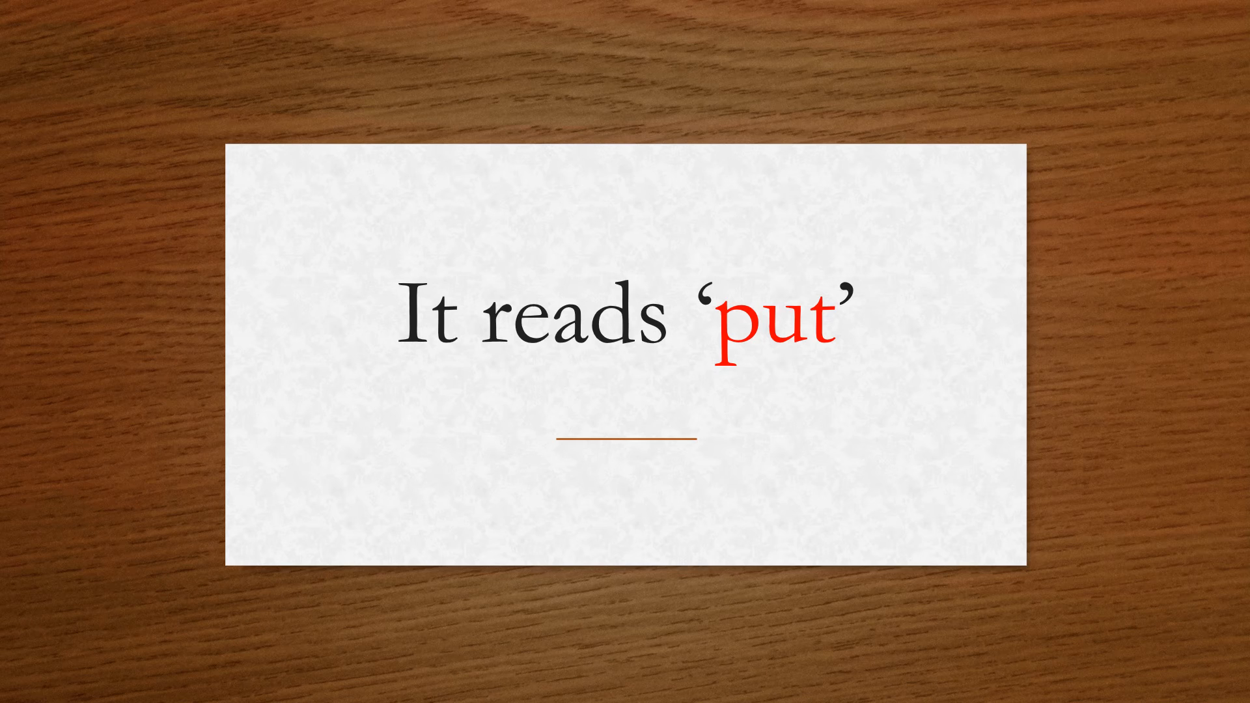
{"action": "key", "text": "right"}
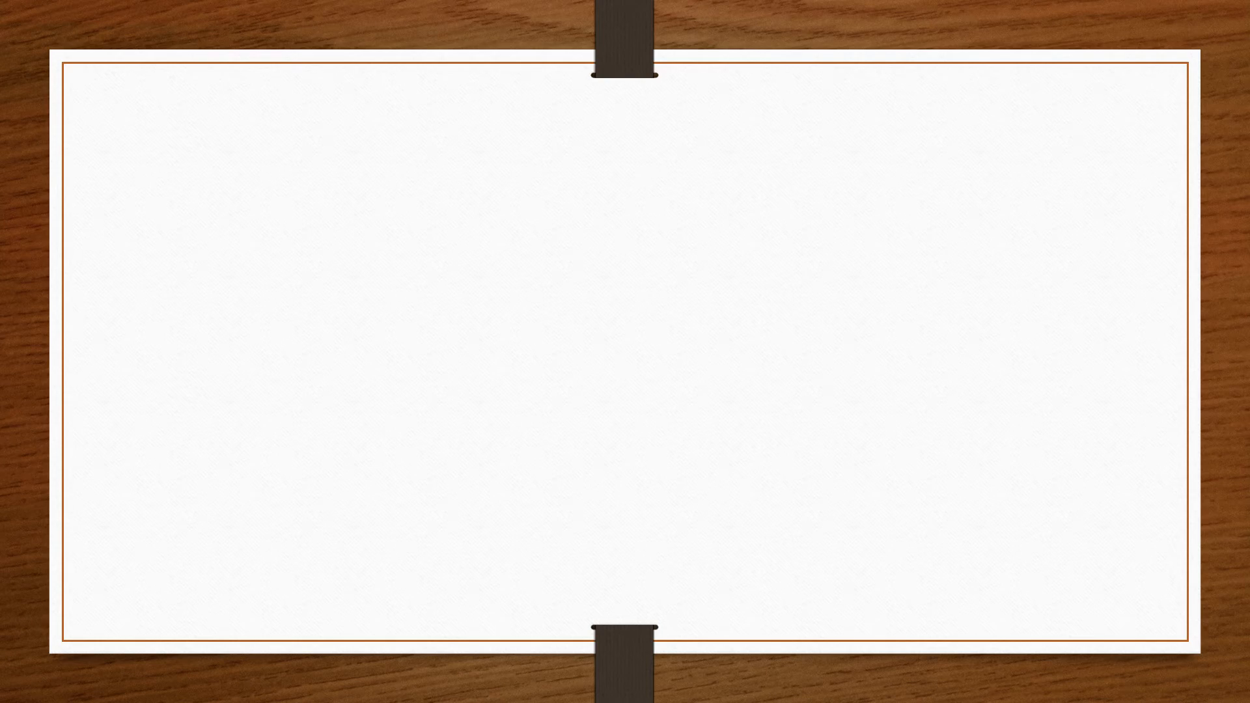